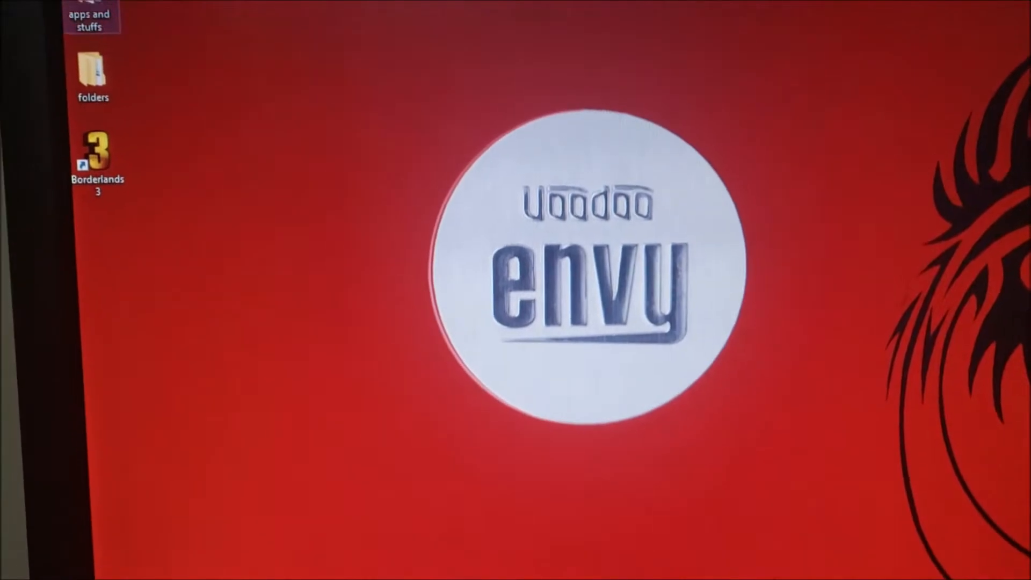
Launch FurMark from the 'apps and stuffs' desktop folder.
double_click(90, 18)
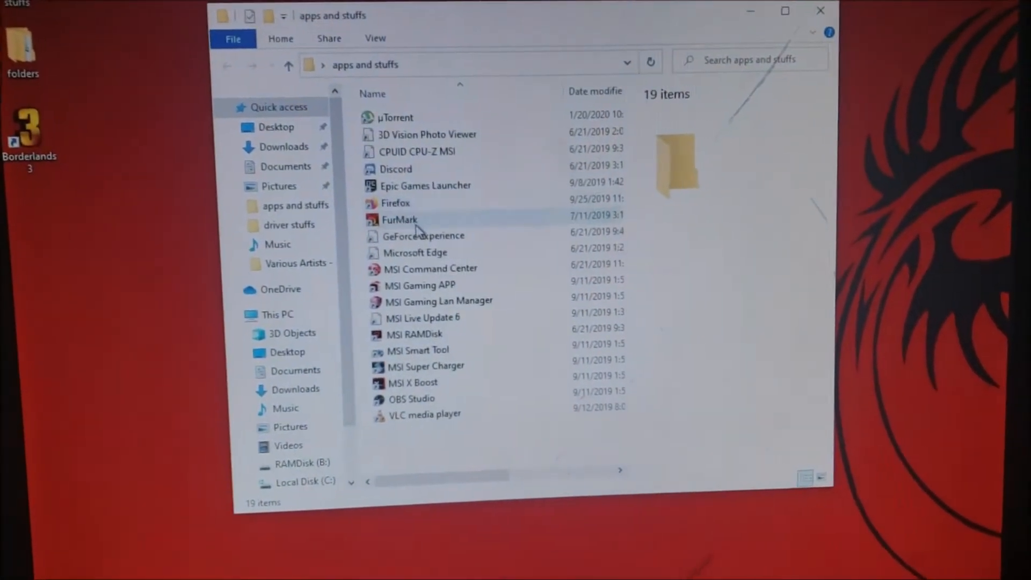
click(399, 220)
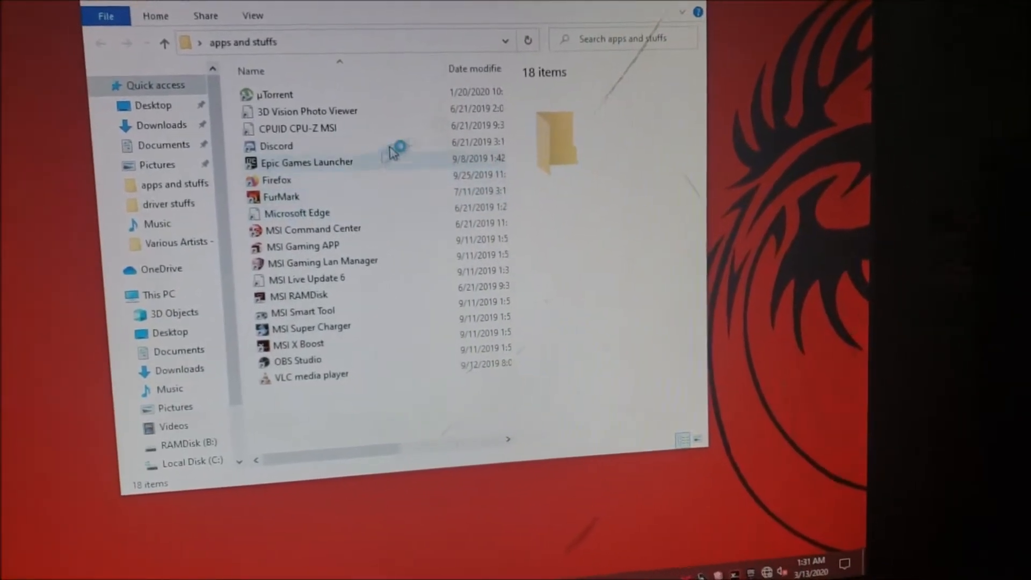
double_click(279, 196)
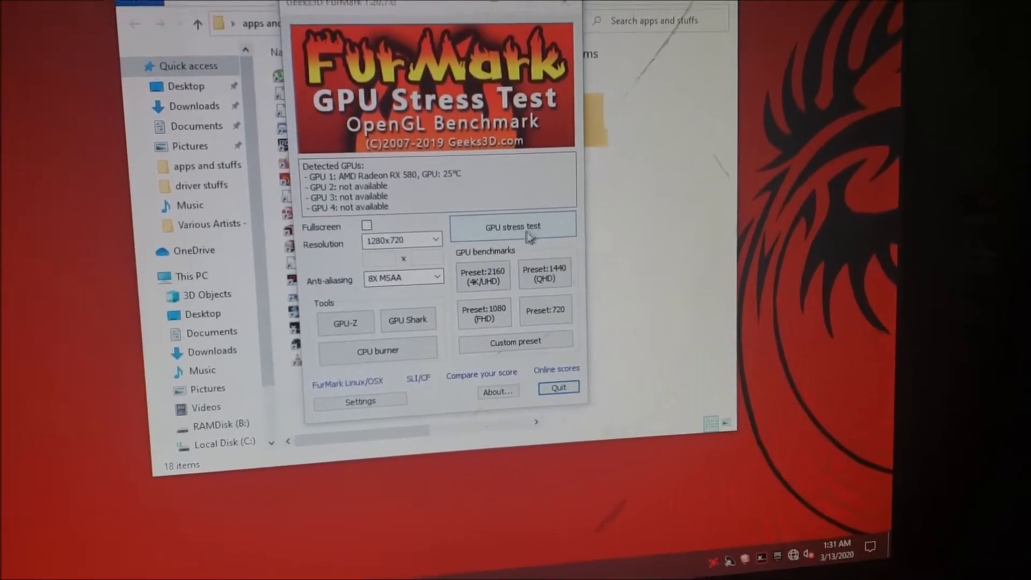
Run FurMark's GPU stress test past the caution warning, heating the RX 580 to 52 °C.
click(512, 226)
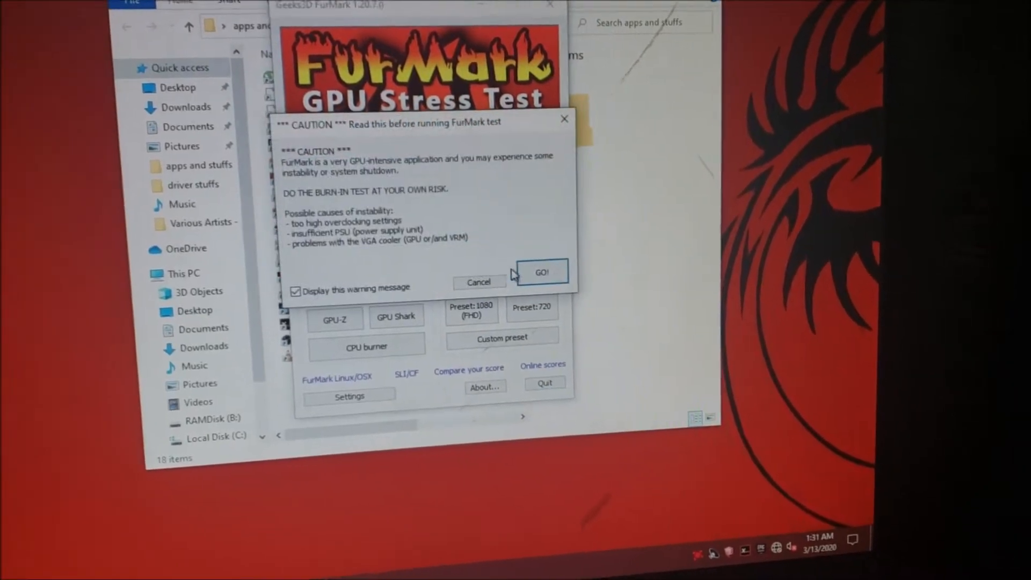
click(542, 273)
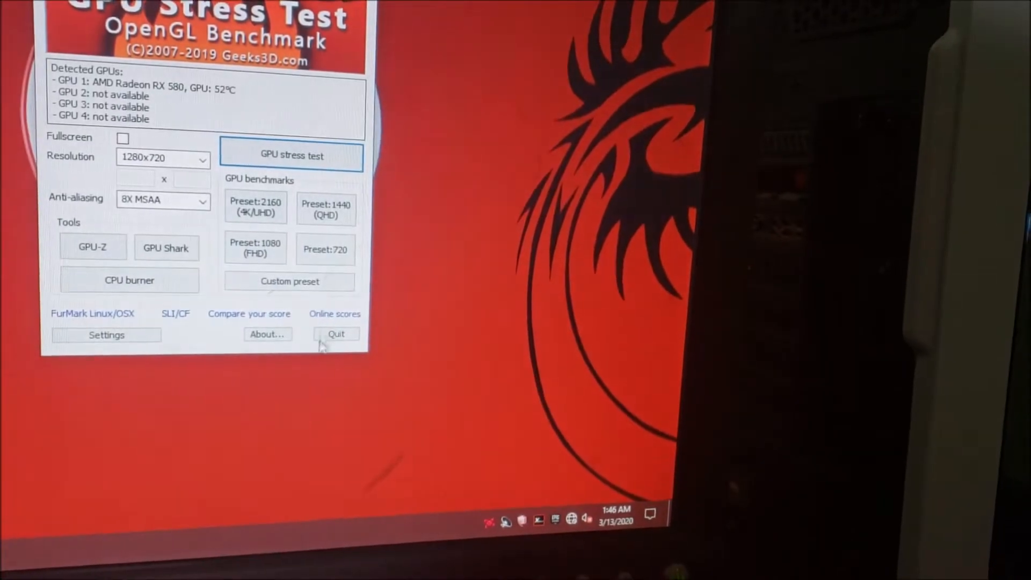
Quit FurMark and scroll HWiNFO64's sensor list to the CPU readings near 67 °C.
click(336, 334)
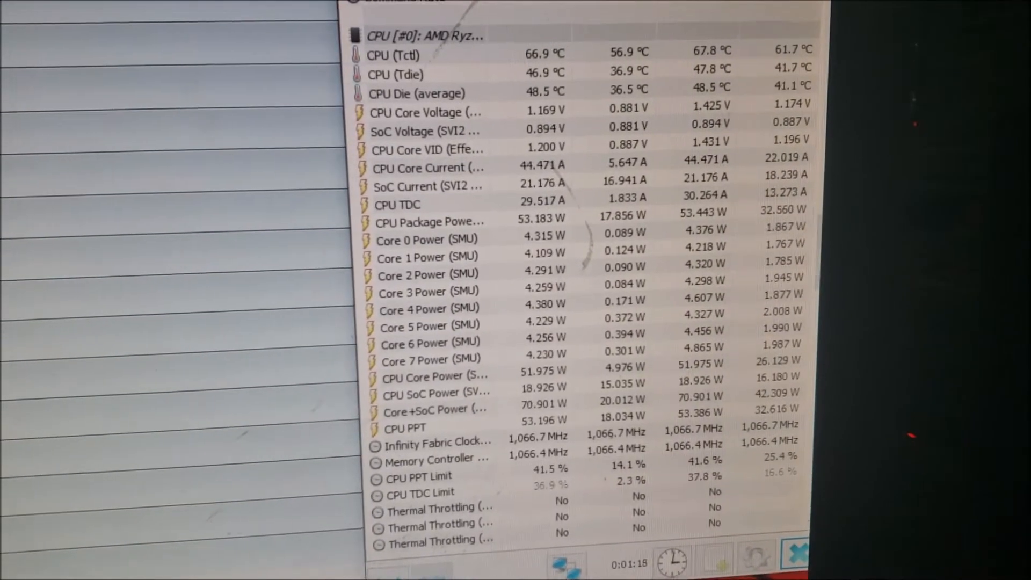
scroll(down, 3)
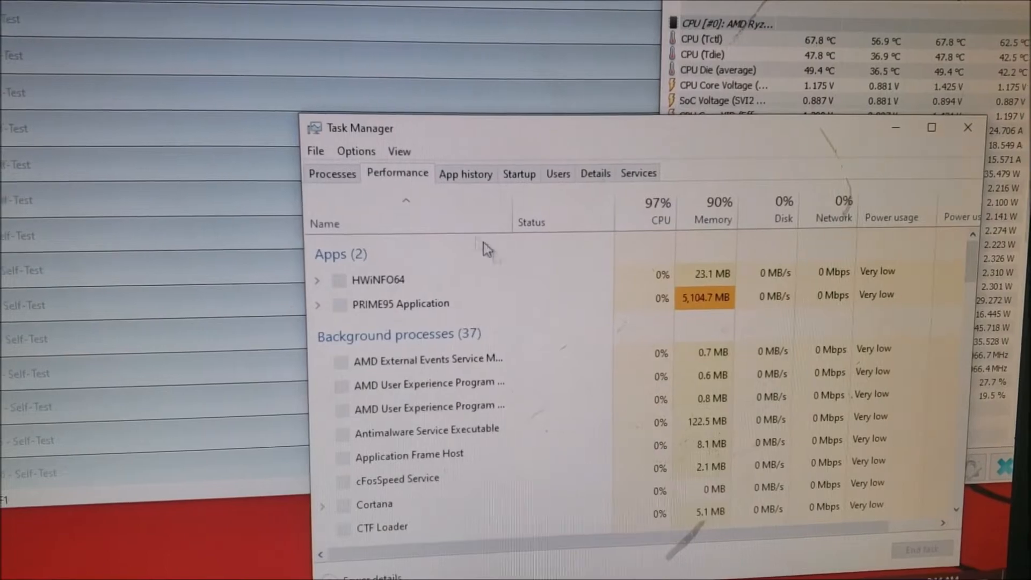
Close Task Manager, leaving Prime95 and HWiNFO64 readings visible.
click(398, 173)
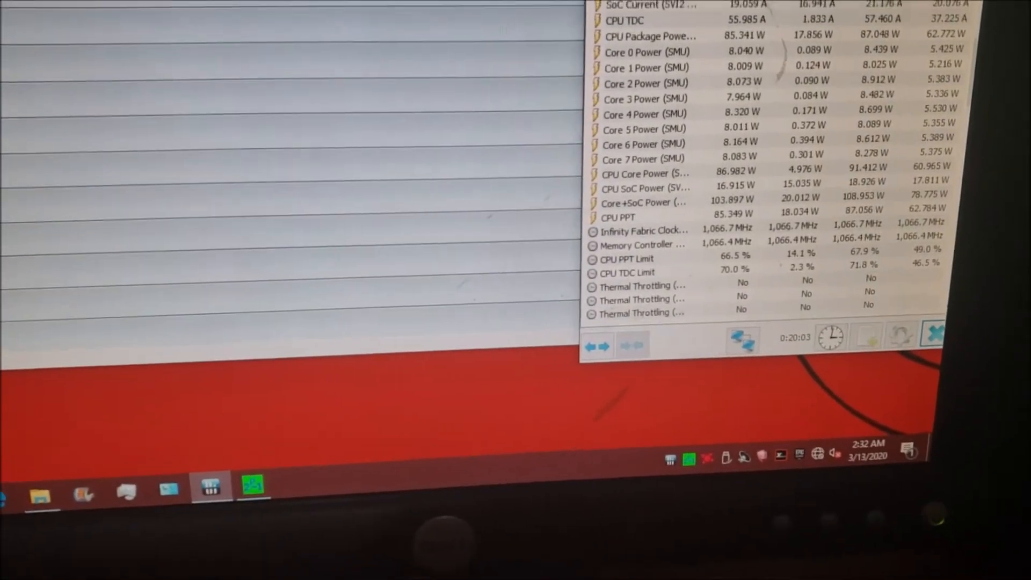
Restart Prime95 from its tray icon and prepare a 12-thread Blend torture test.
right_click(664, 465)
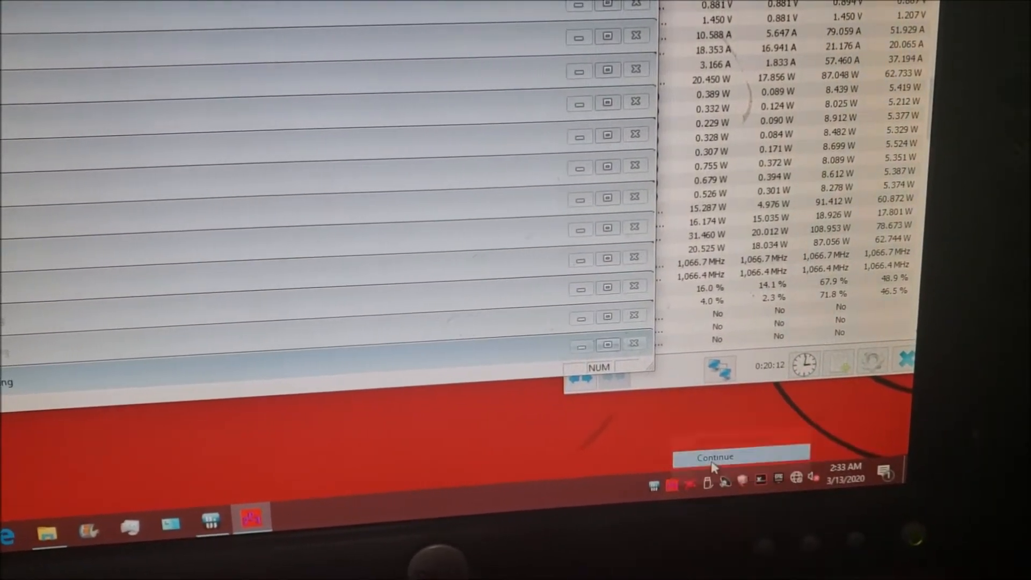
right_click(741, 457)
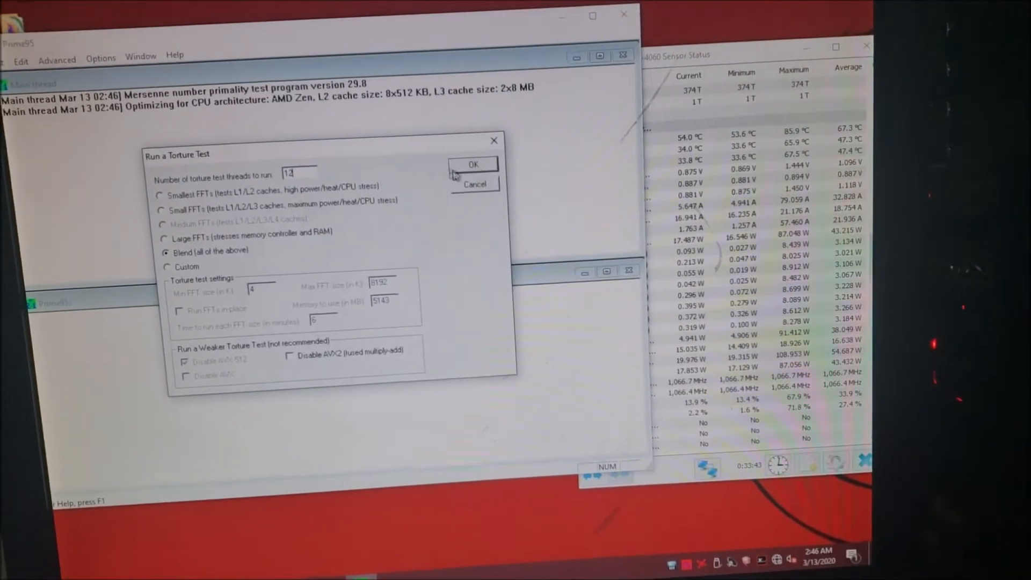
Start the 12-thread Blend torture test and rerun FurMark's GPU stress test alongside it.
click(472, 164)
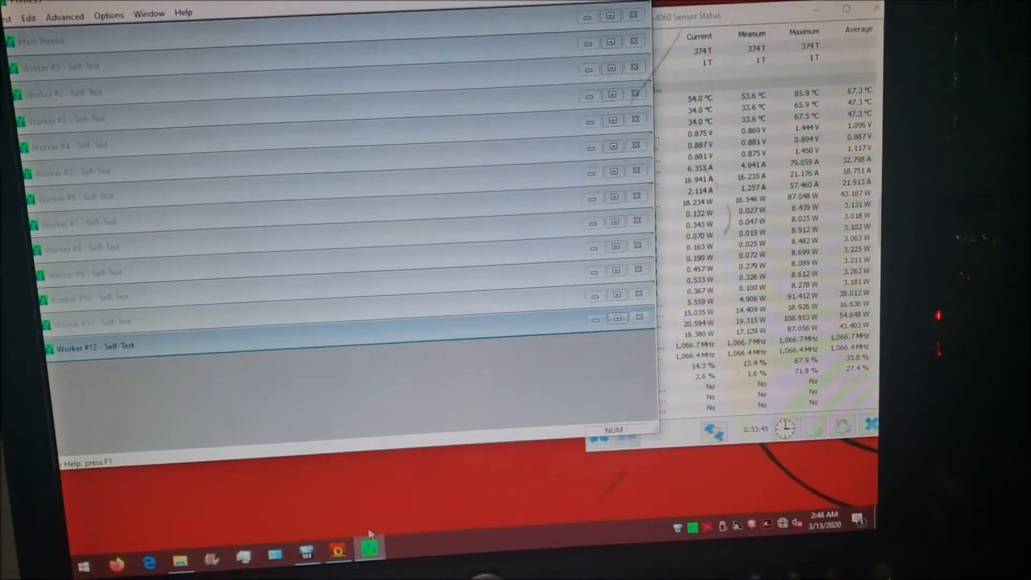
click(372, 548)
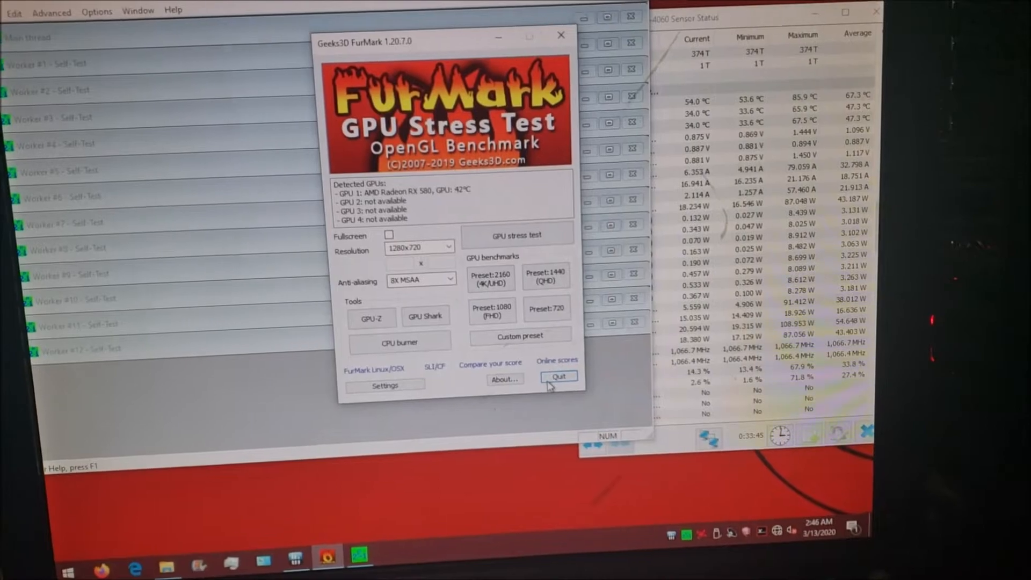
click(518, 235)
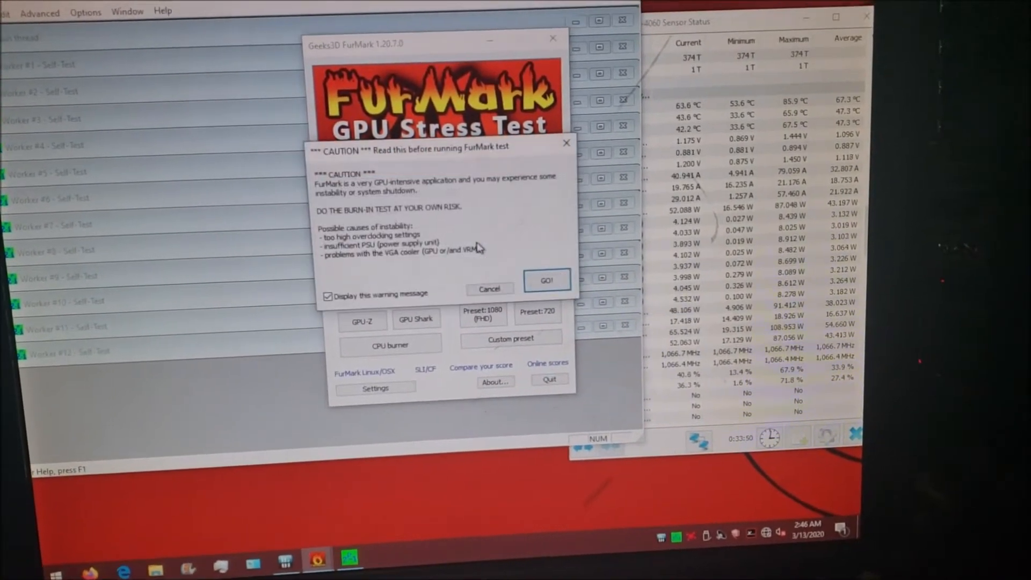
click(547, 280)
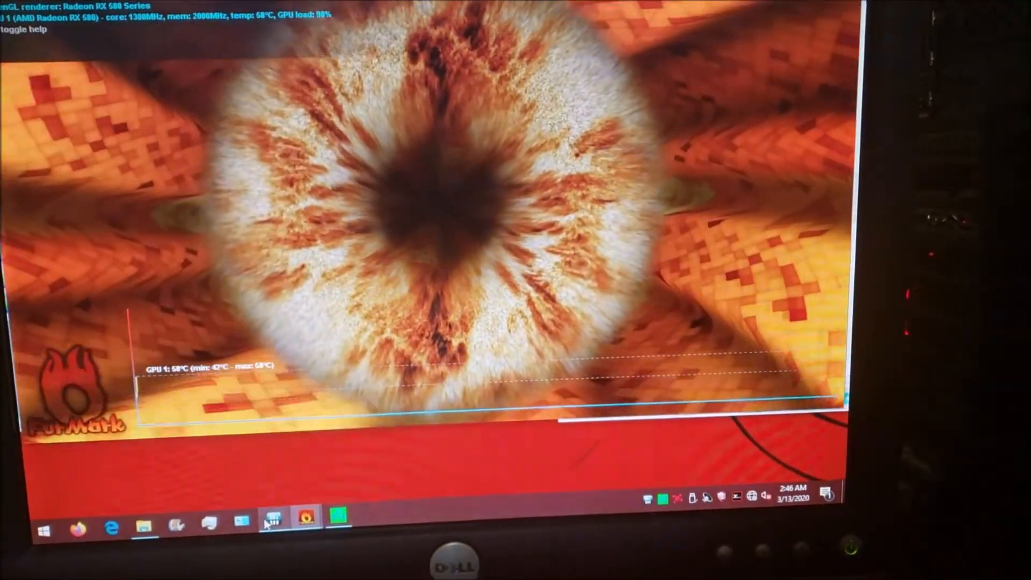